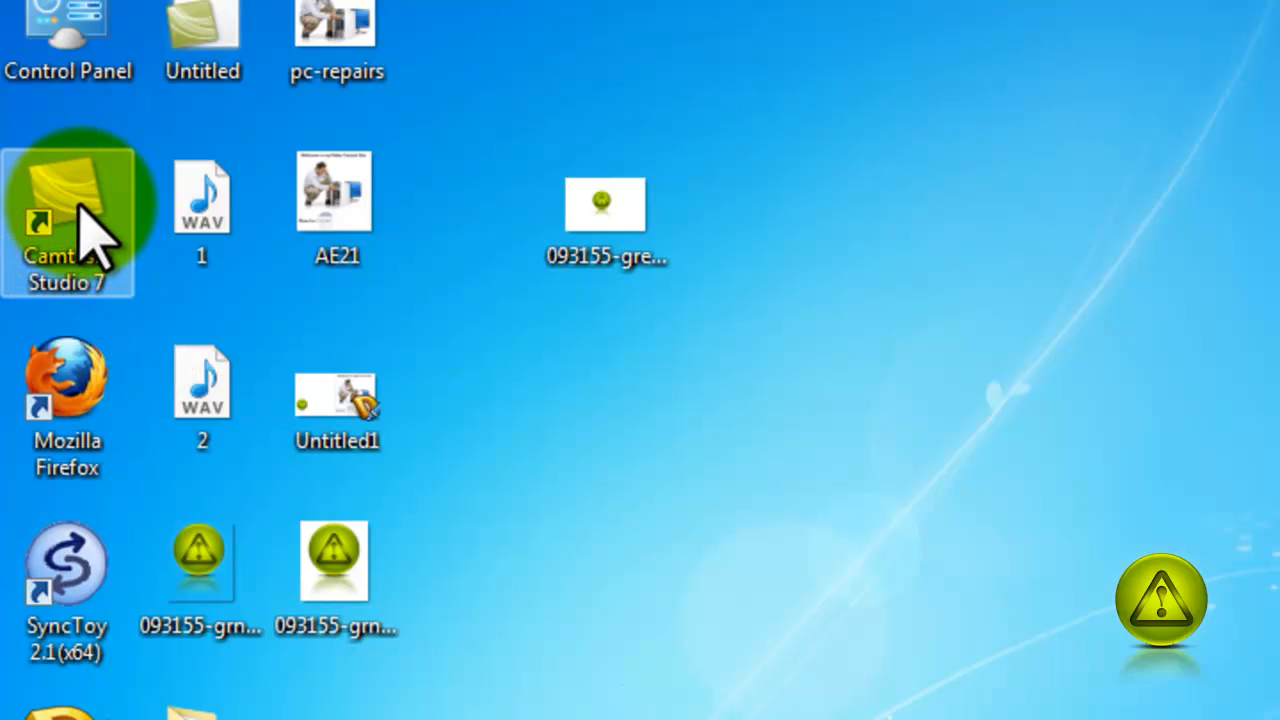
Open Properties for the Camtasia Studio 7 desktop shortcut from its right-click menu
{"action": "right_click", "coordinate": [67, 220]}
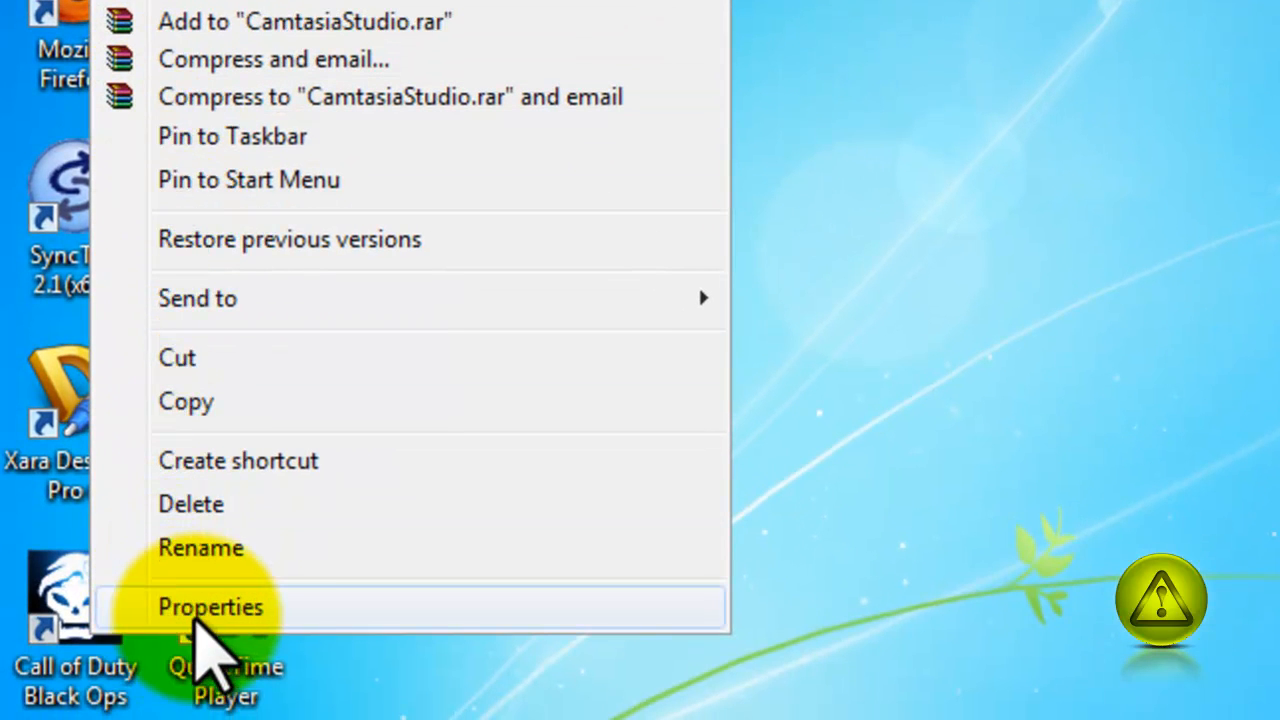
{"action": "mouse_move", "coordinate": [340, 650]}
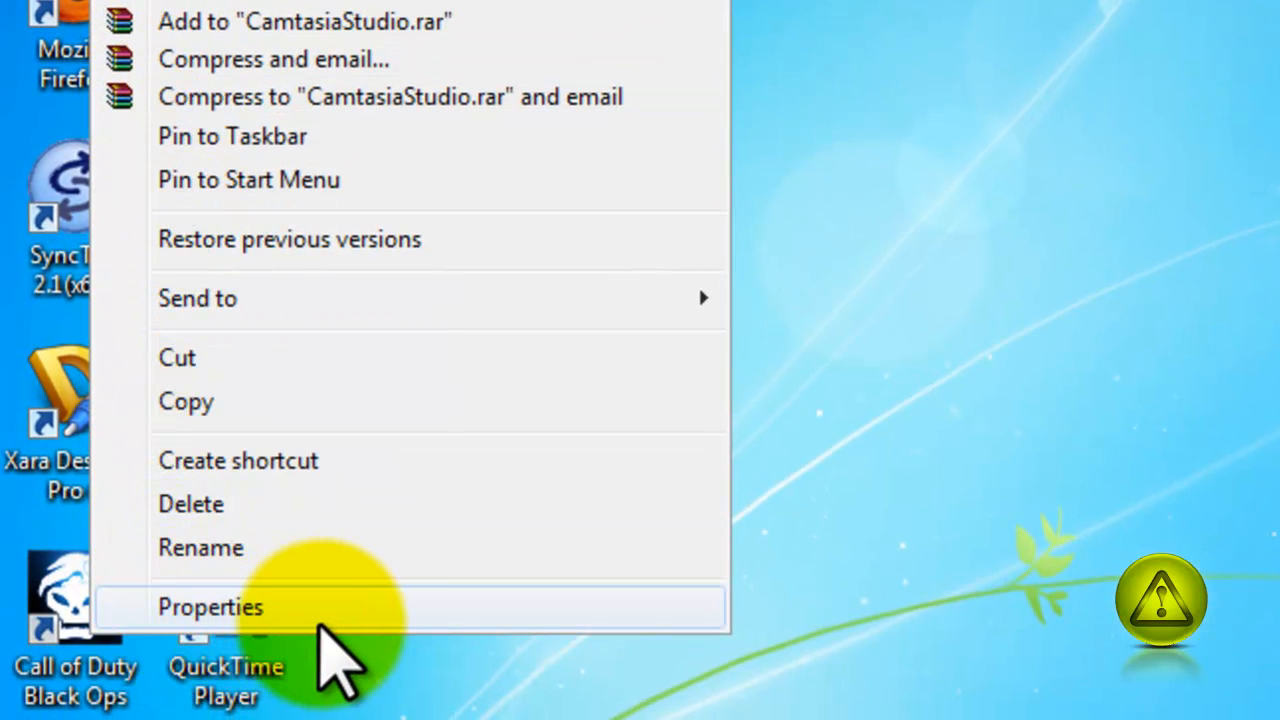
{"action": "left_click", "coordinate": [210, 607]}
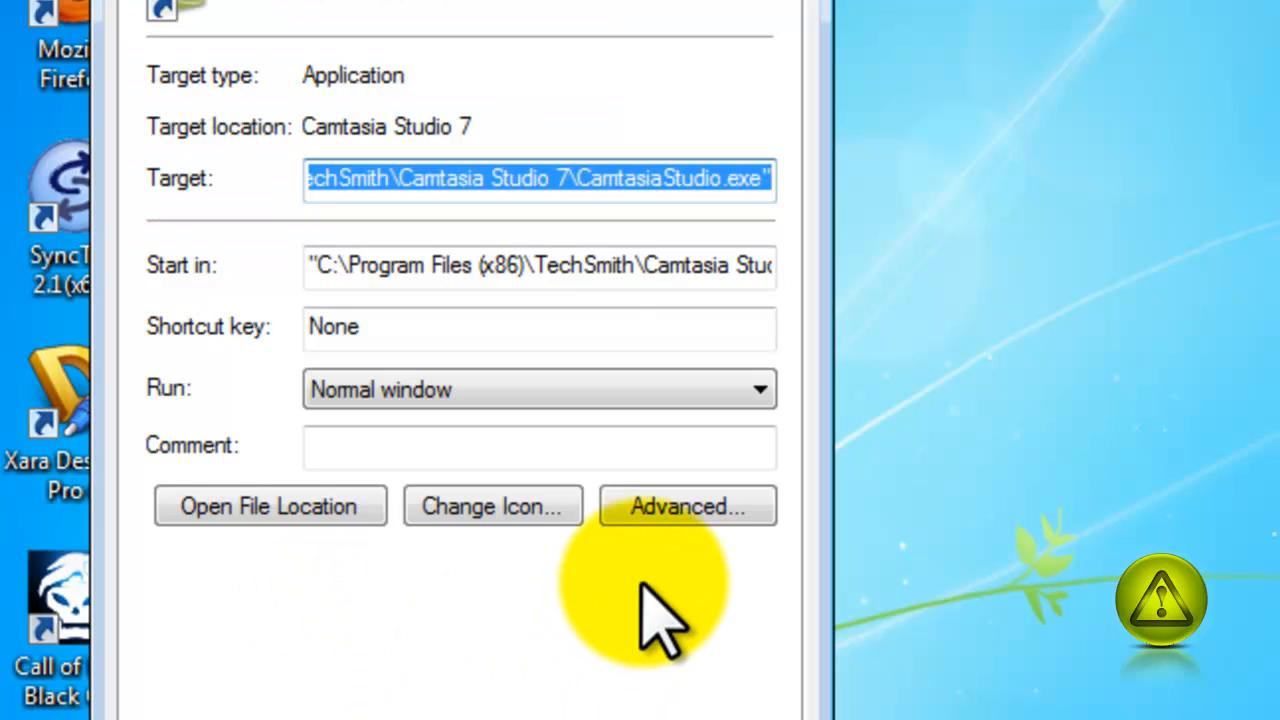
{"action": "mouse_move", "coordinate": [687, 506]}
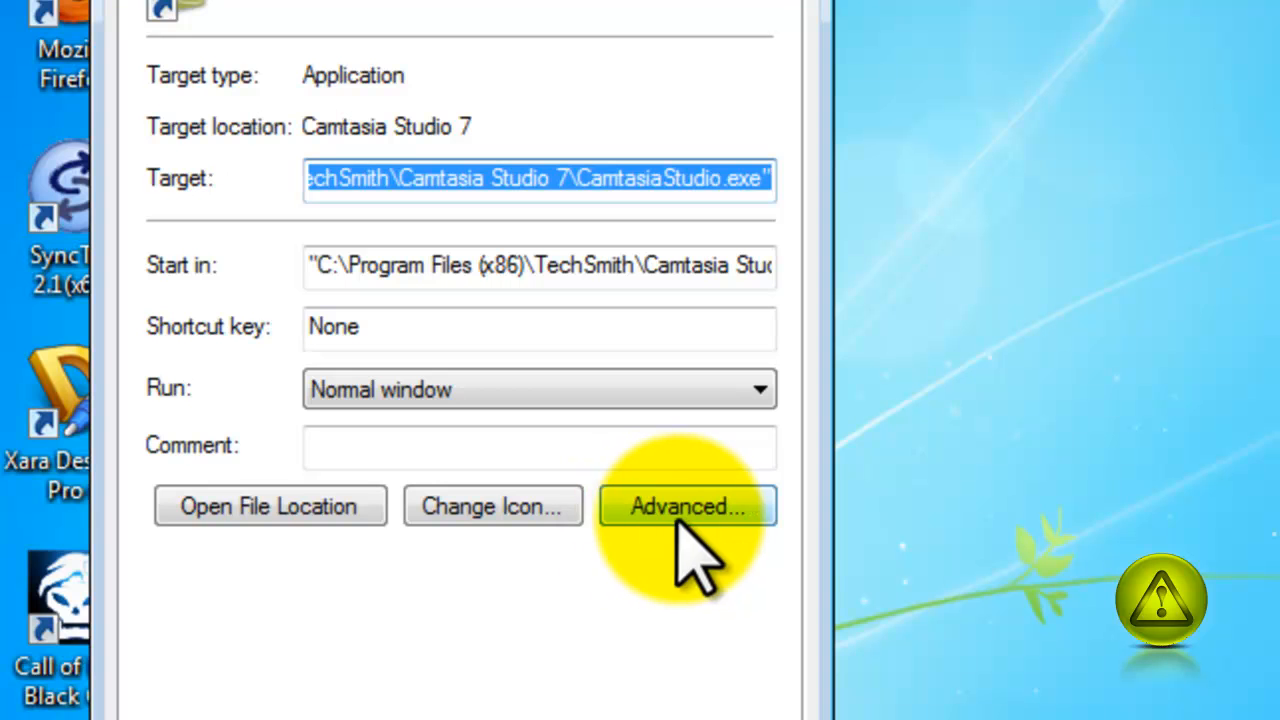
{"action": "mouse_move", "coordinate": [765, 560]}
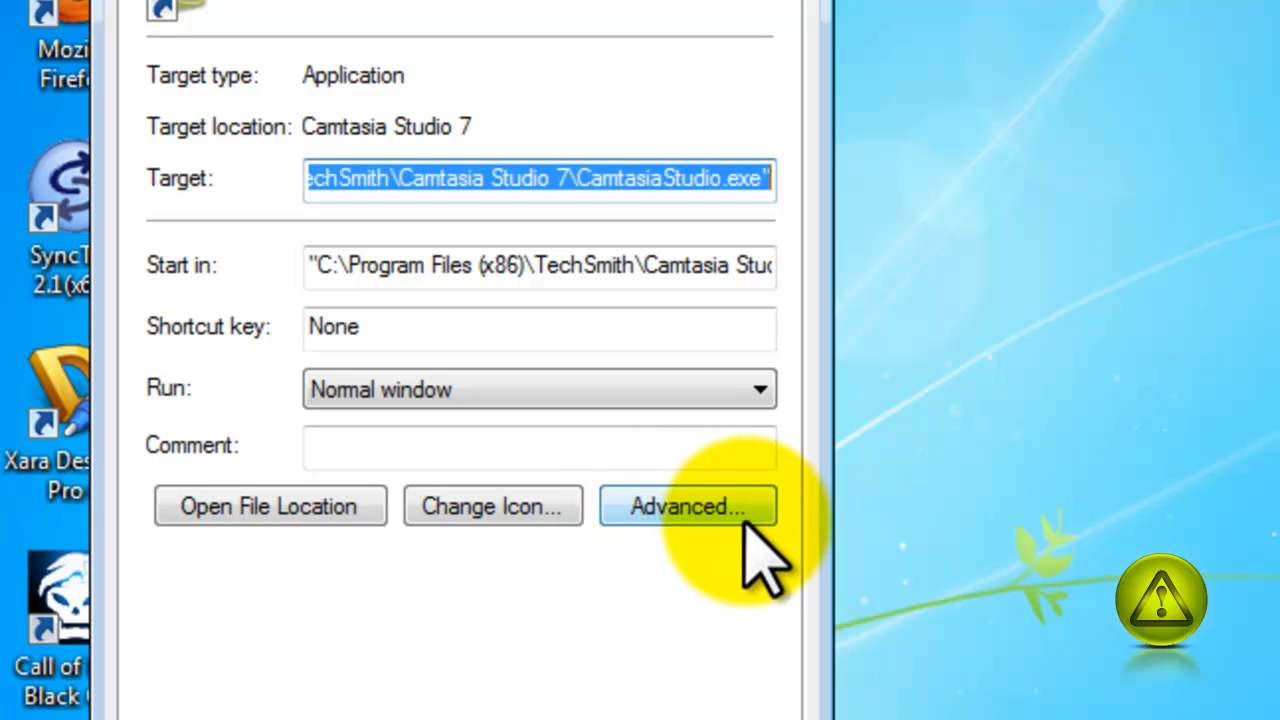
Enable Run as administrator in Camtasia Studio 7's advanced shortcut options, then apply and close
{"action": "left_click", "coordinate": [688, 506]}
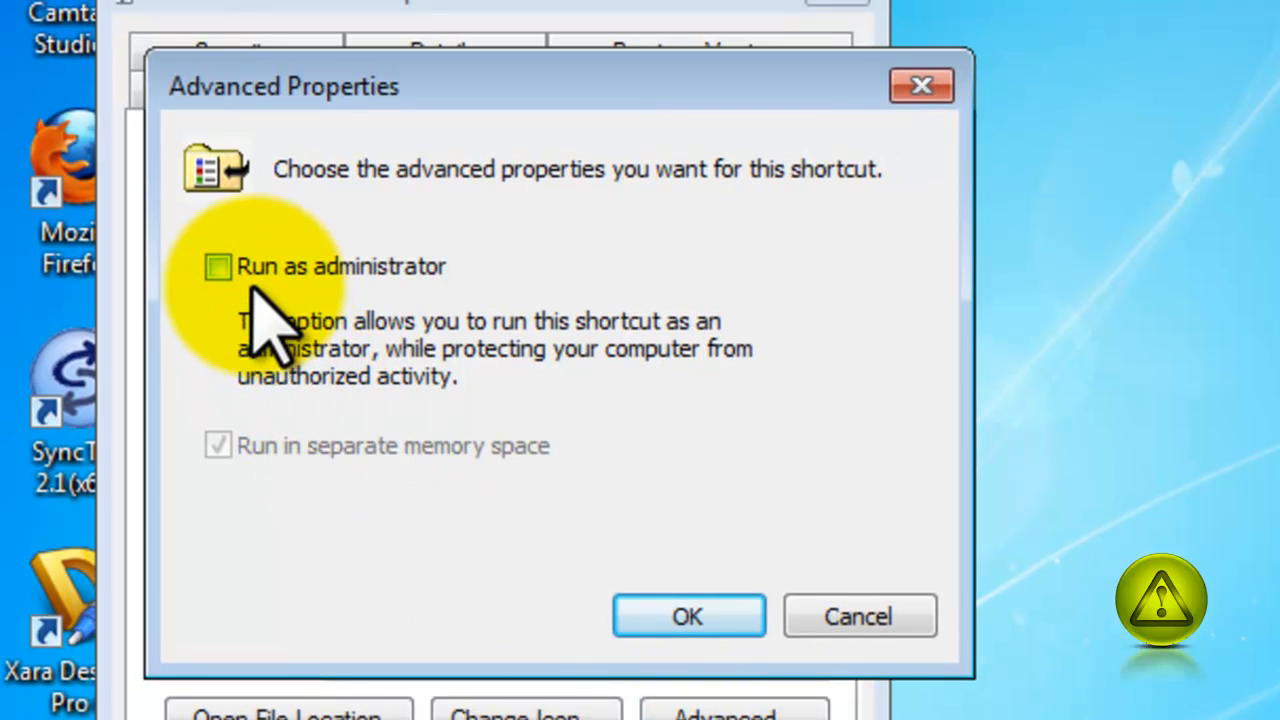
{"action": "mouse_move", "coordinate": [455, 320]}
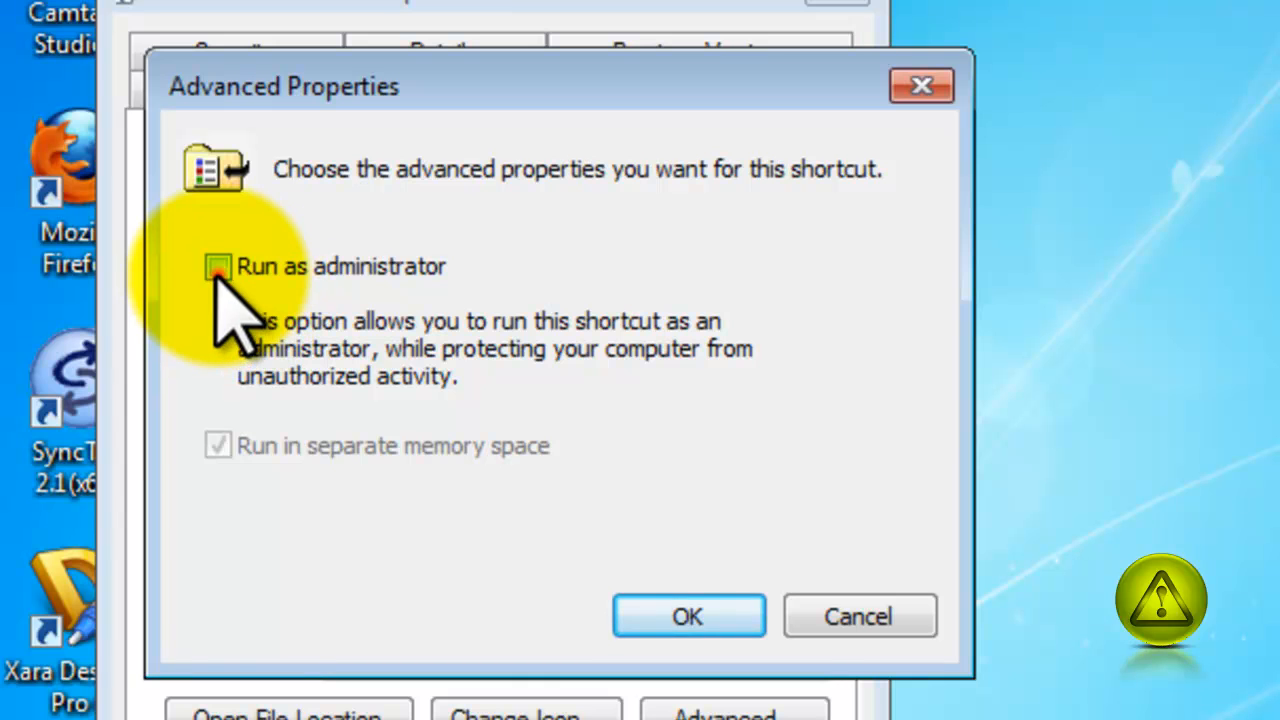
{"action": "left_click", "coordinate": [687, 615]}
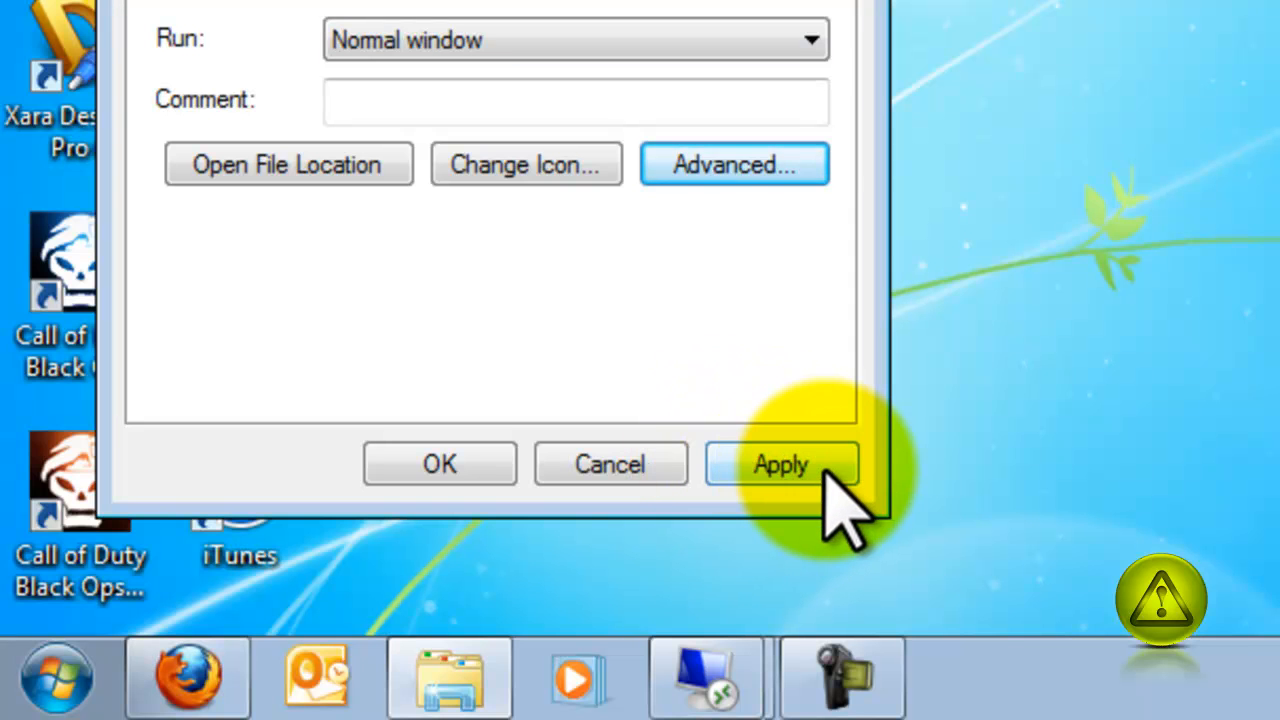
{"action": "left_click", "coordinate": [781, 464]}
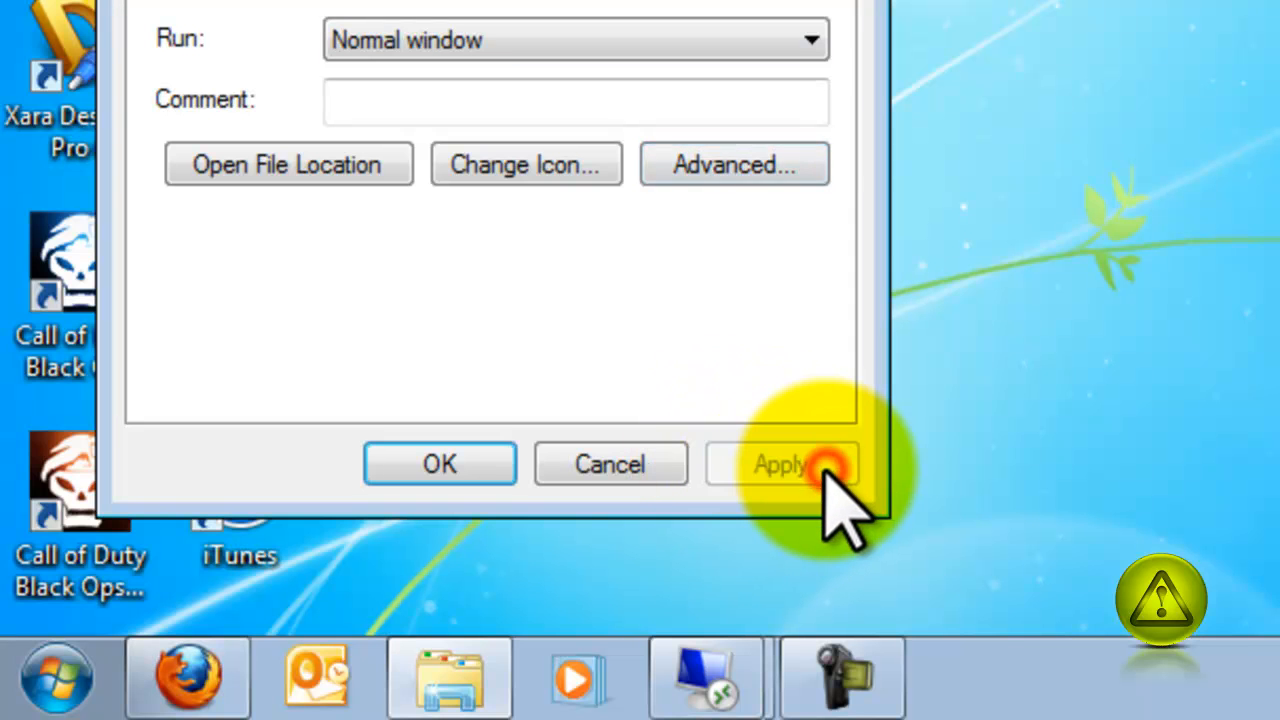
{"action": "left_click", "coordinate": [780, 464]}
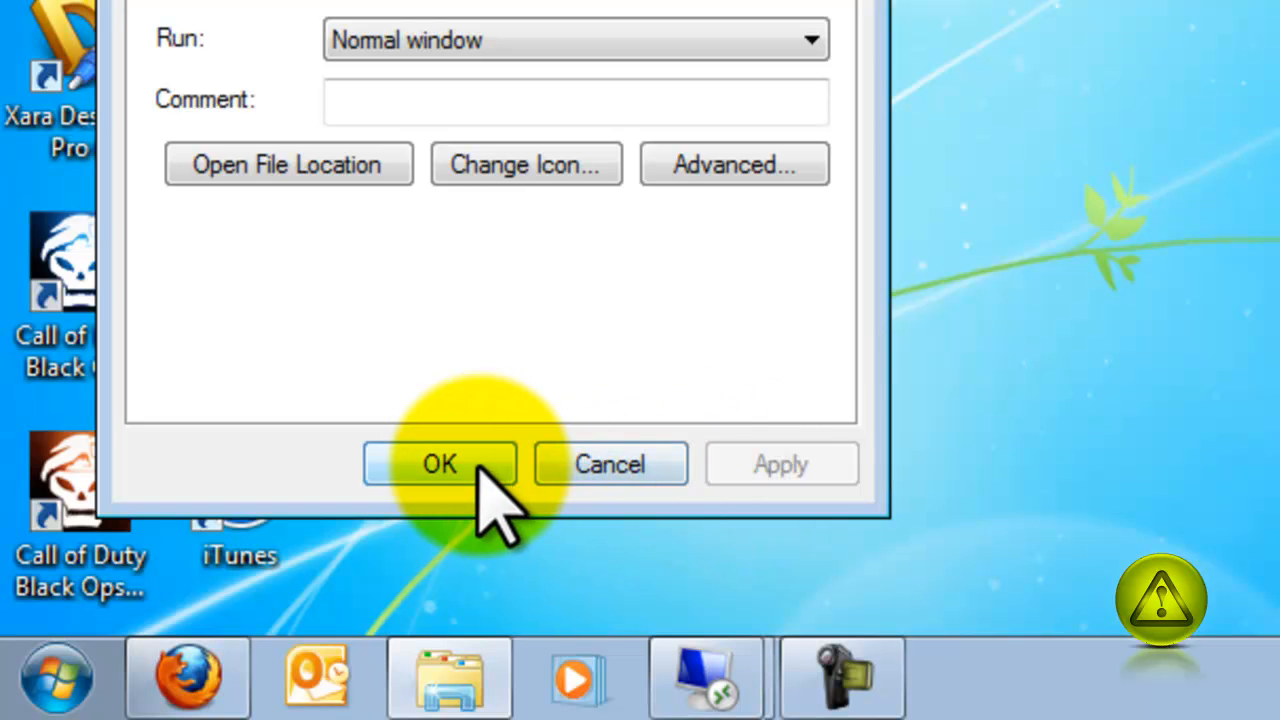
{"action": "left_click", "coordinate": [439, 463]}
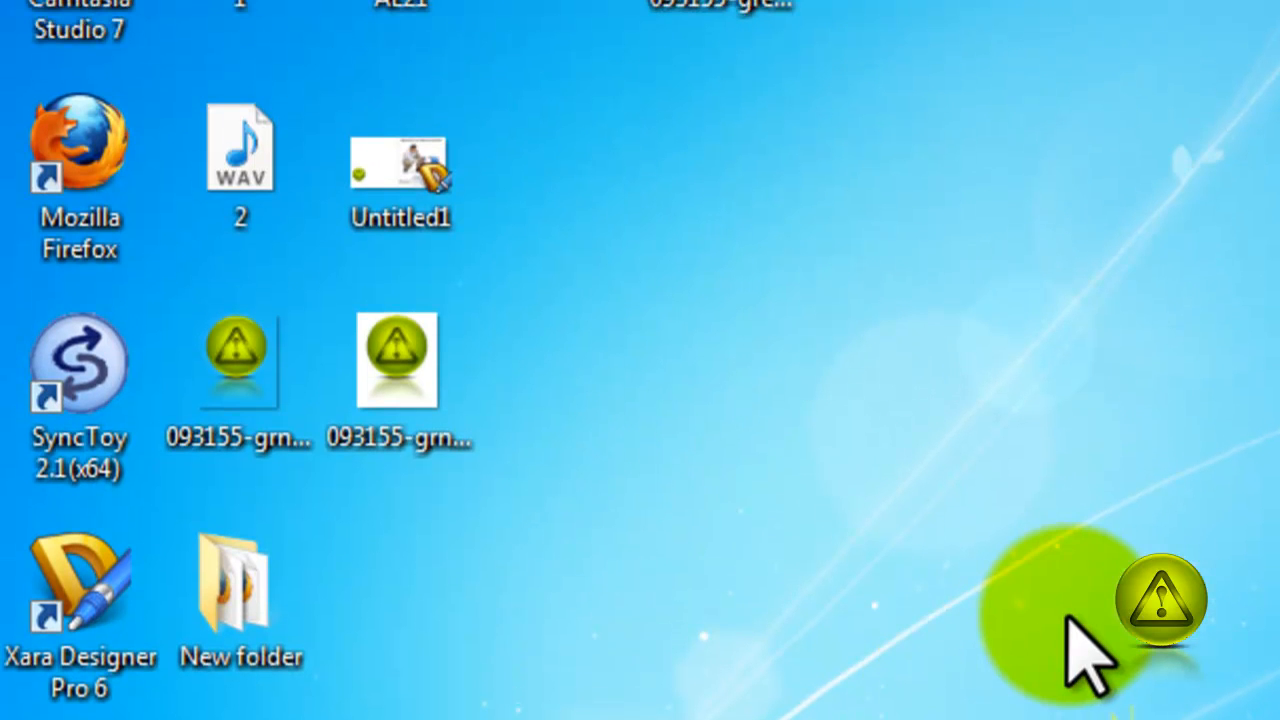
{"action": "mouse_move", "coordinate": [1020, 600]}
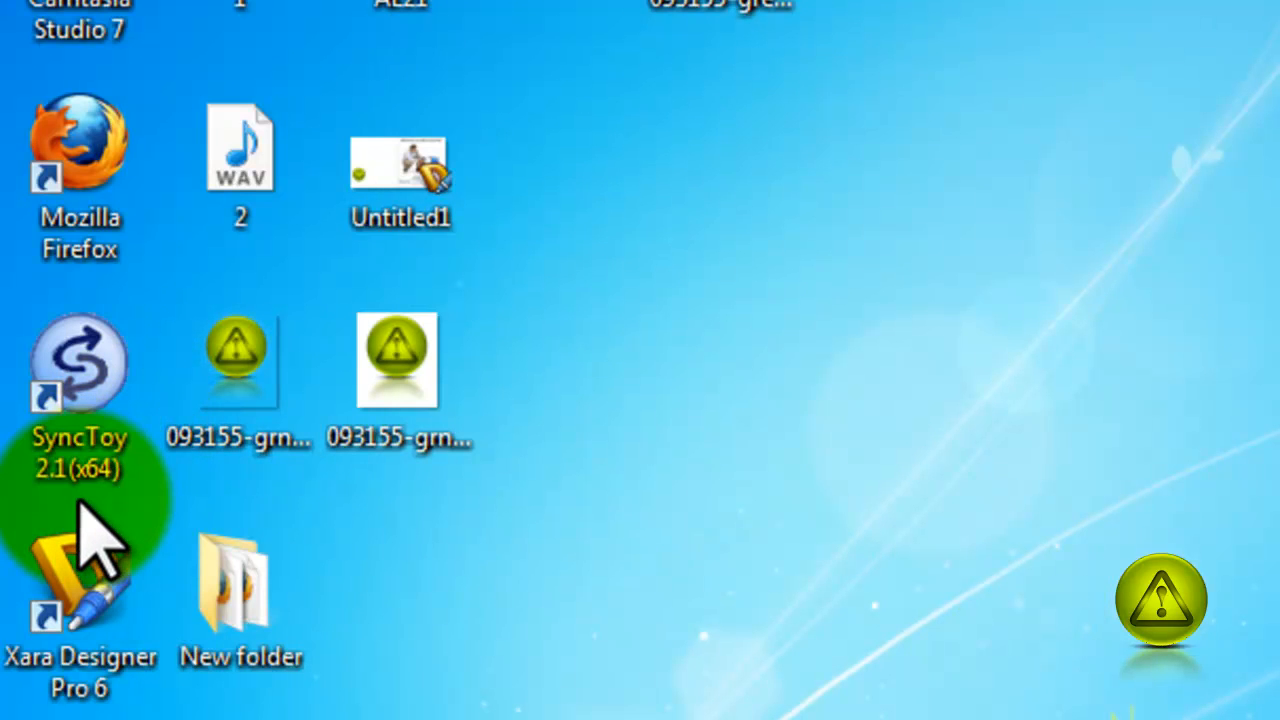
Open the SyncToy 2.1(x64) shortcut's Properties and its Advanced Properties dialog
{"action": "right_click", "coordinate": [79, 362]}
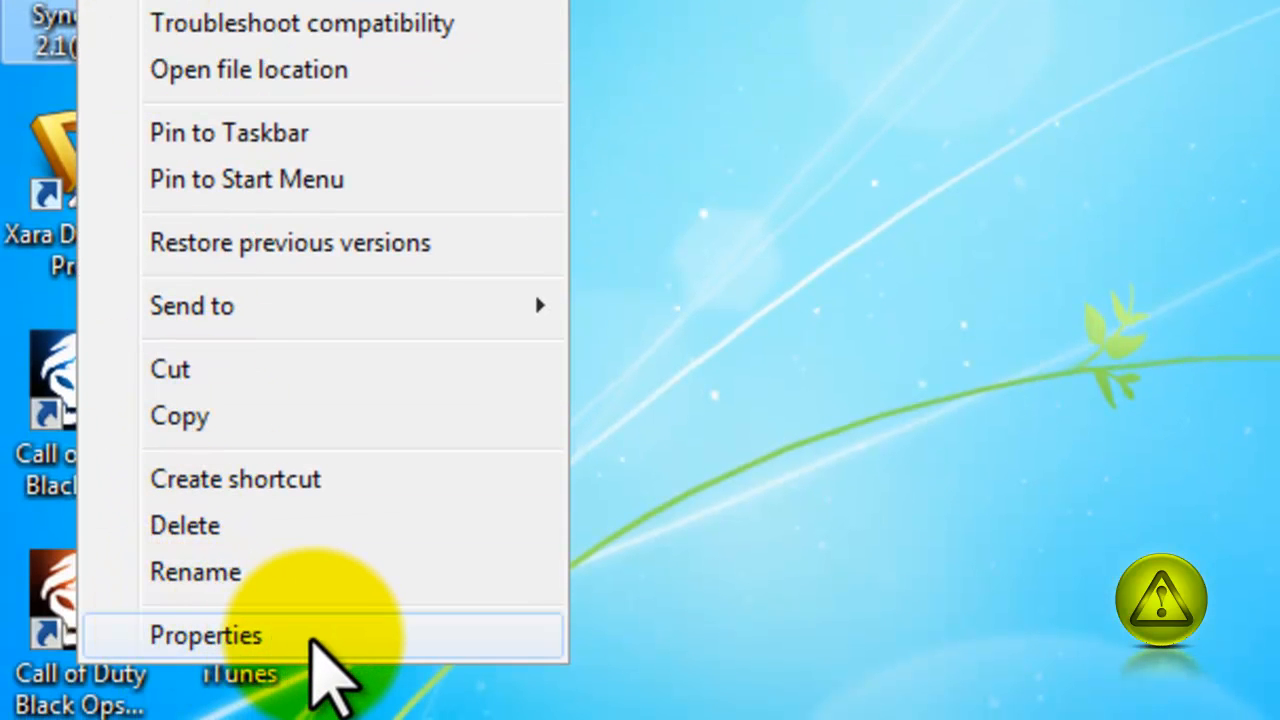
{"action": "left_click", "coordinate": [205, 635]}
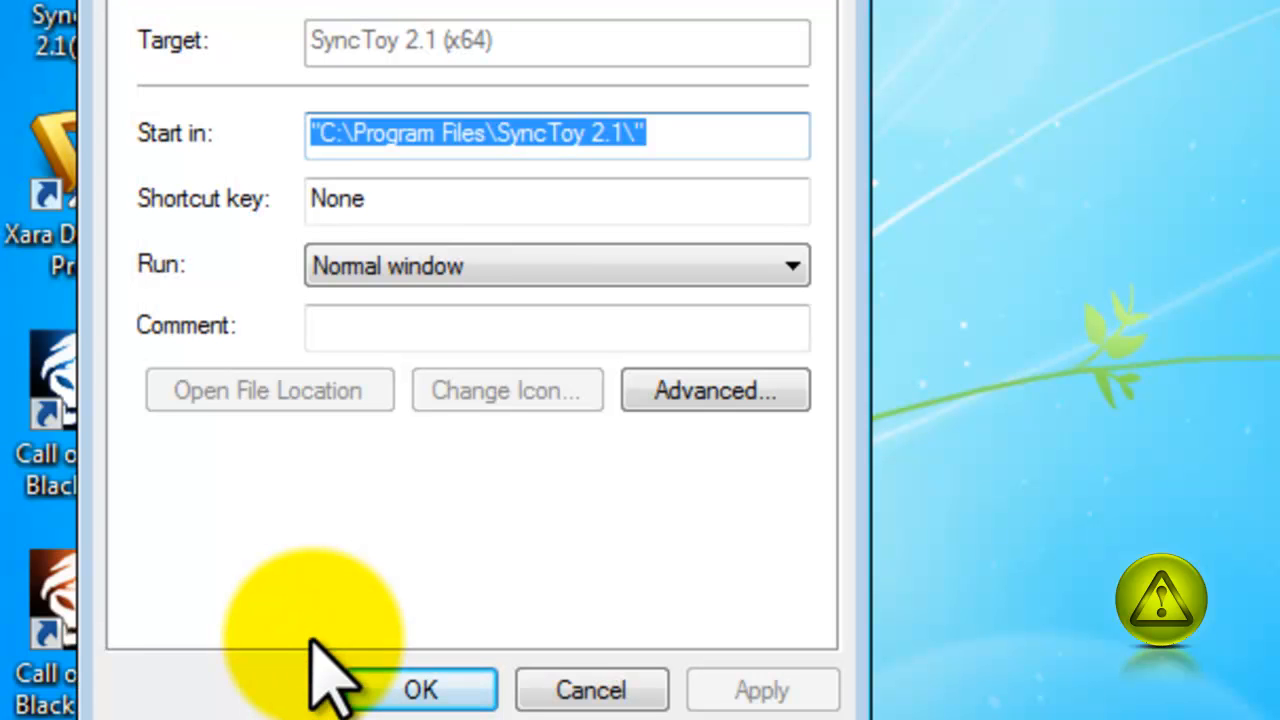
{"action": "mouse_move", "coordinate": [715, 390]}
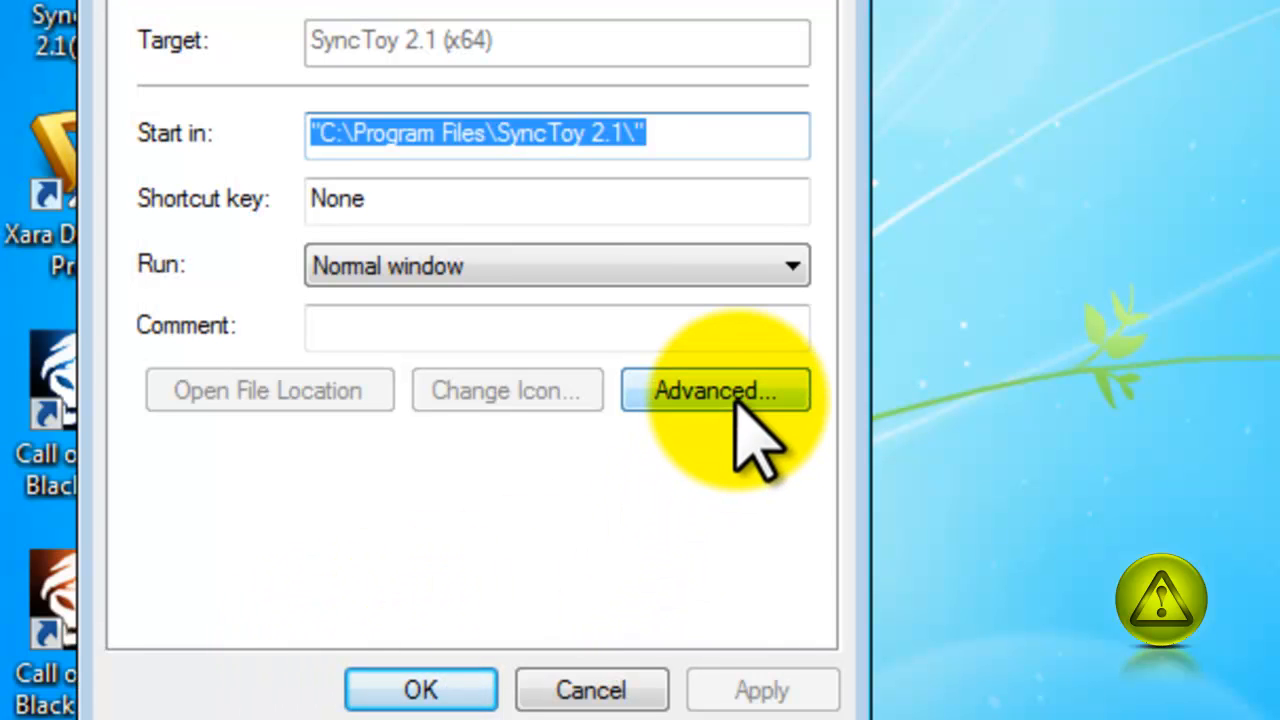
{"action": "mouse_move", "coordinate": [790, 440]}
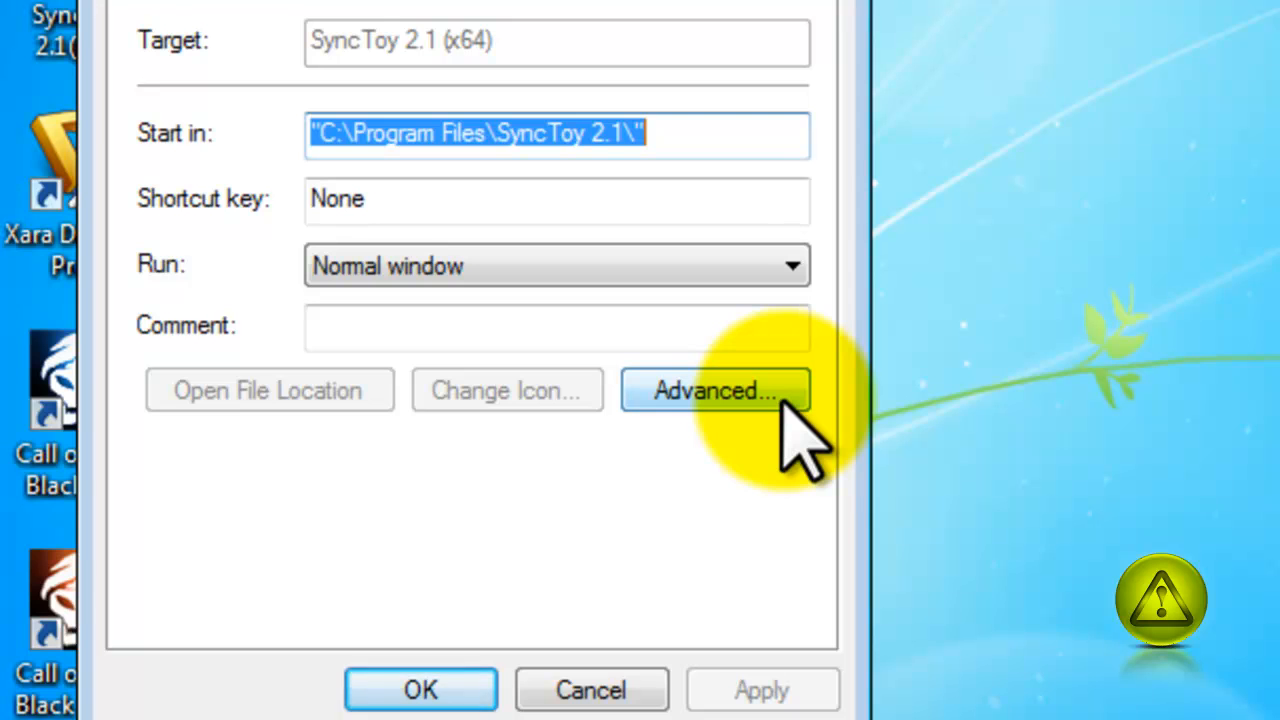
{"action": "left_click", "coordinate": [713, 390]}
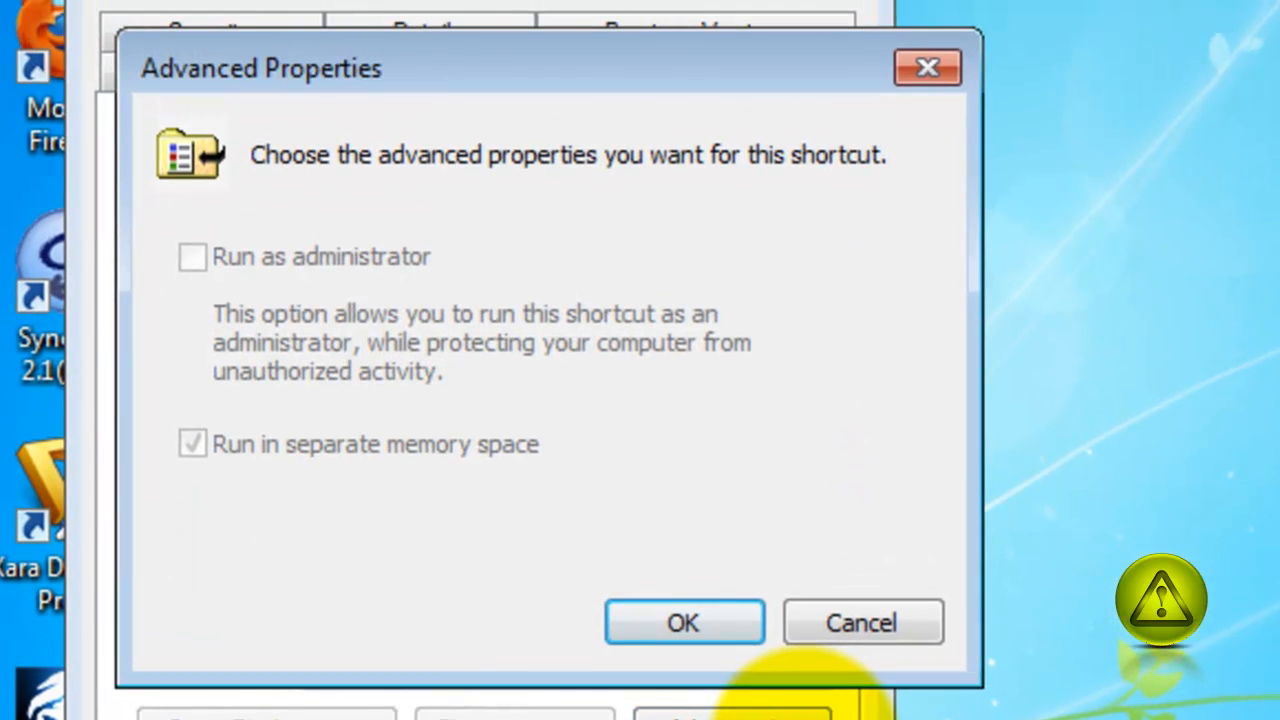
{"action": "mouse_move", "coordinate": [470, 330]}
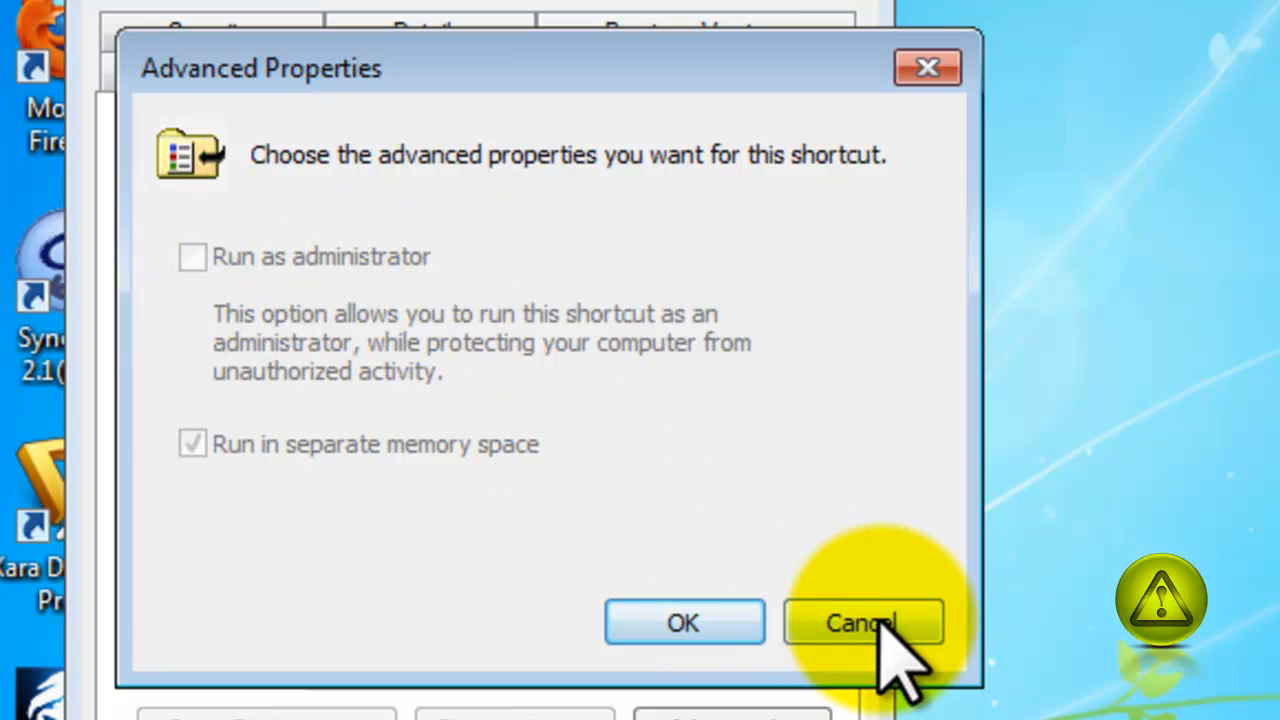
Cancel SyncToy's Advanced Properties and view the shortcut's Compatibility settings
{"action": "left_click", "coordinate": [862, 622]}
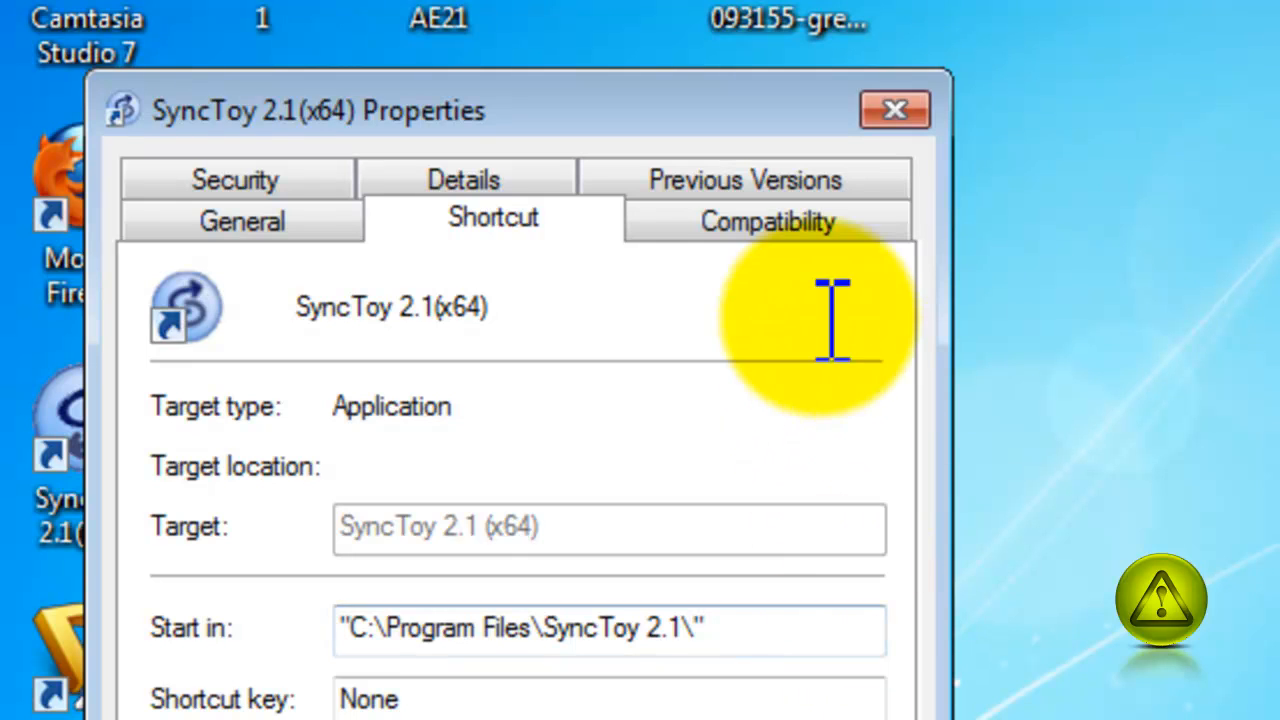
{"action": "left_click", "coordinate": [767, 221]}
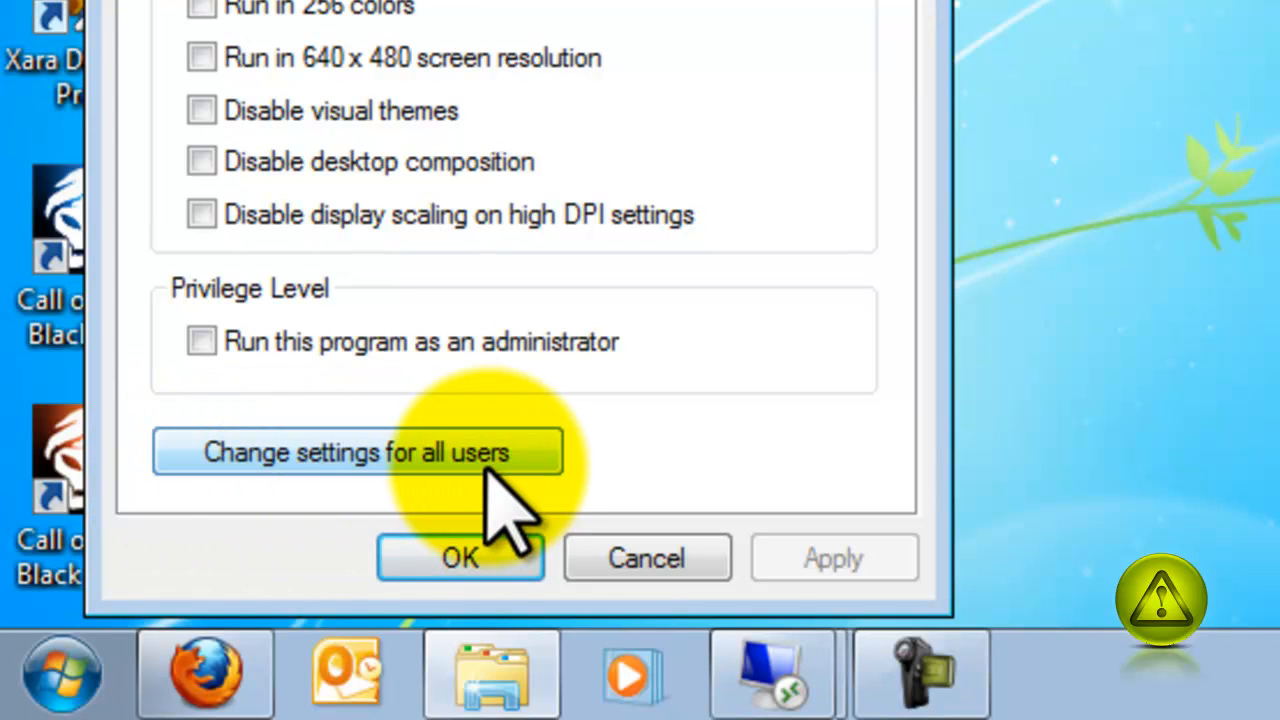
Tick Run this program as an administrator for all users of SyncToy 2.1, then apply and close
{"action": "left_click", "coordinate": [358, 452]}
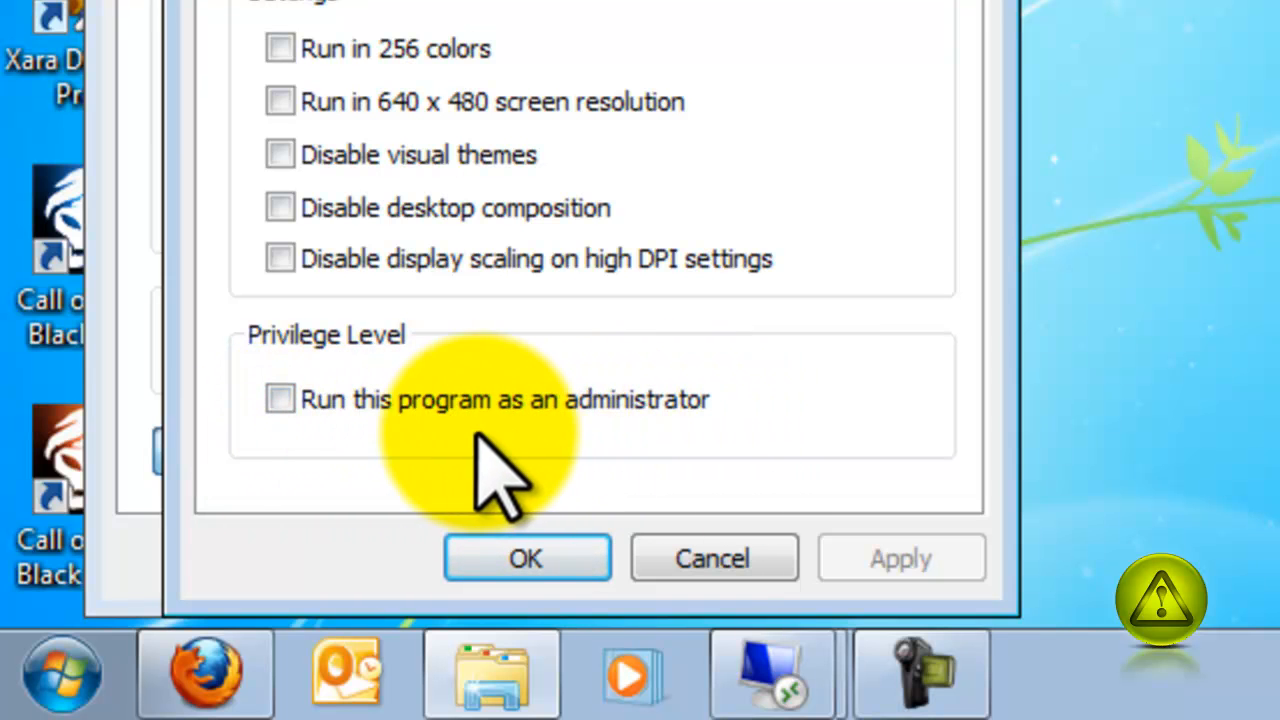
{"action": "left_click", "coordinate": [280, 399]}
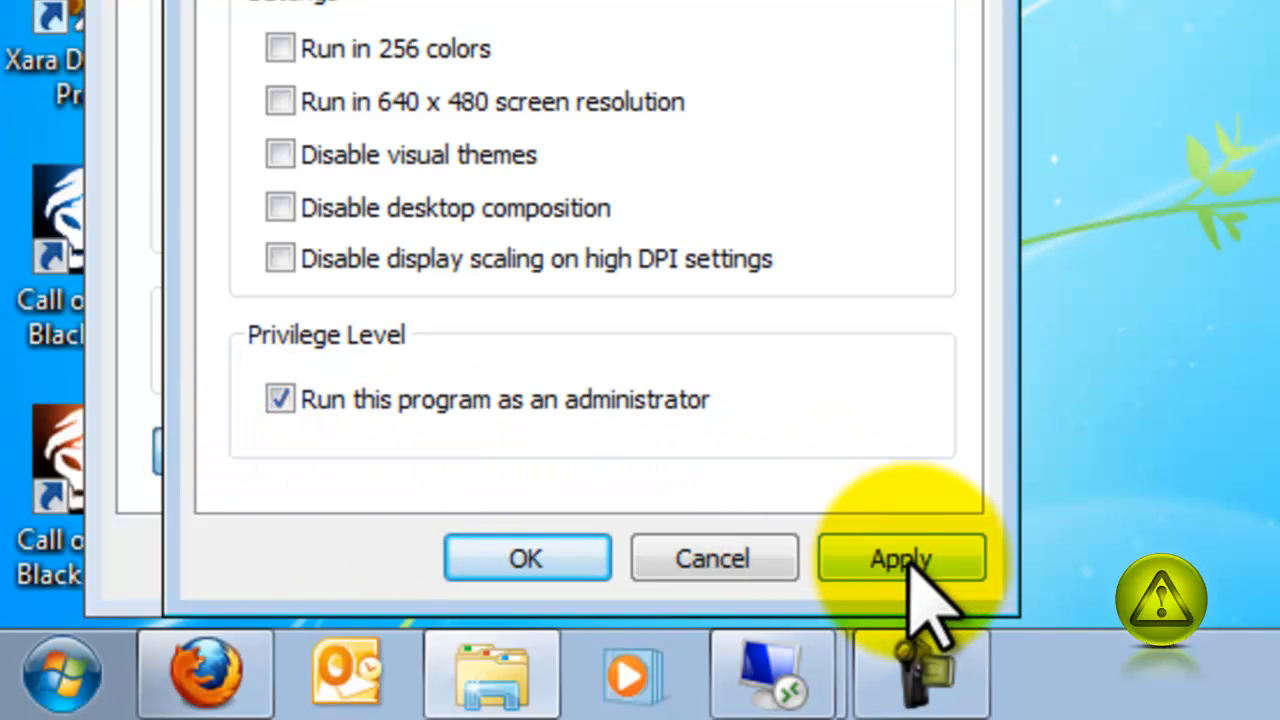
{"action": "left_click", "coordinate": [899, 558]}
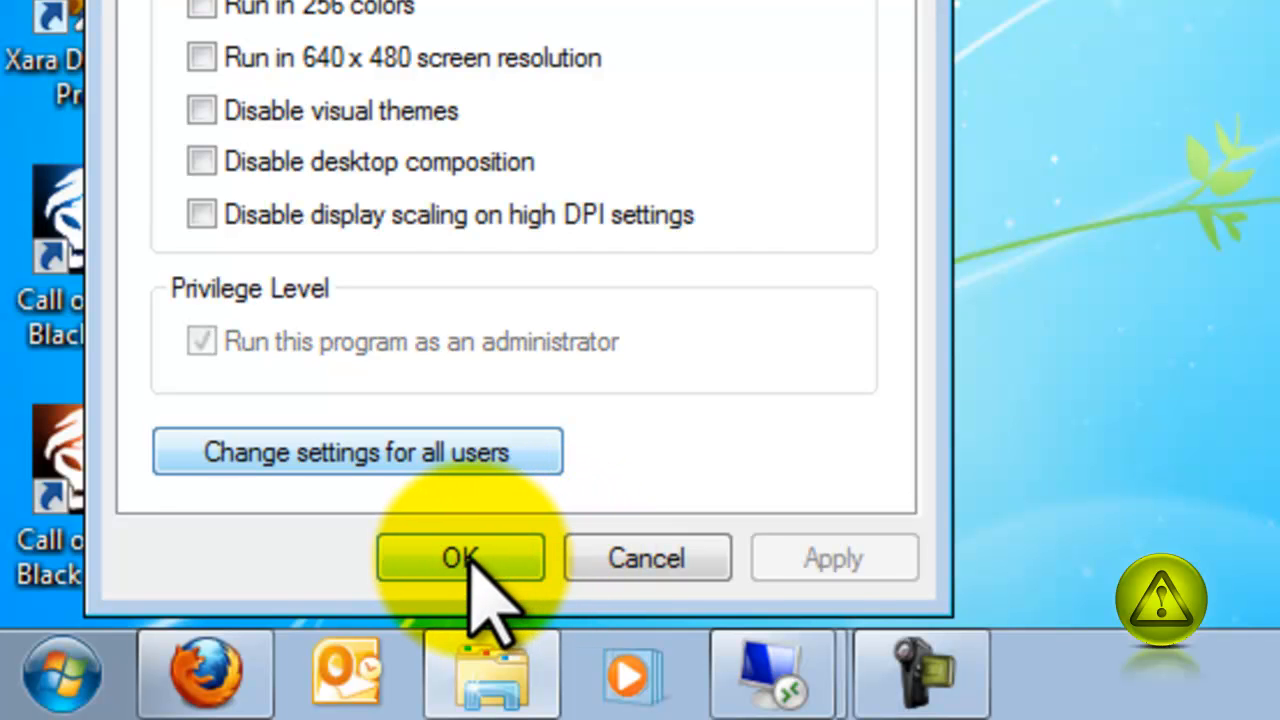
{"action": "left_click", "coordinate": [460, 558]}
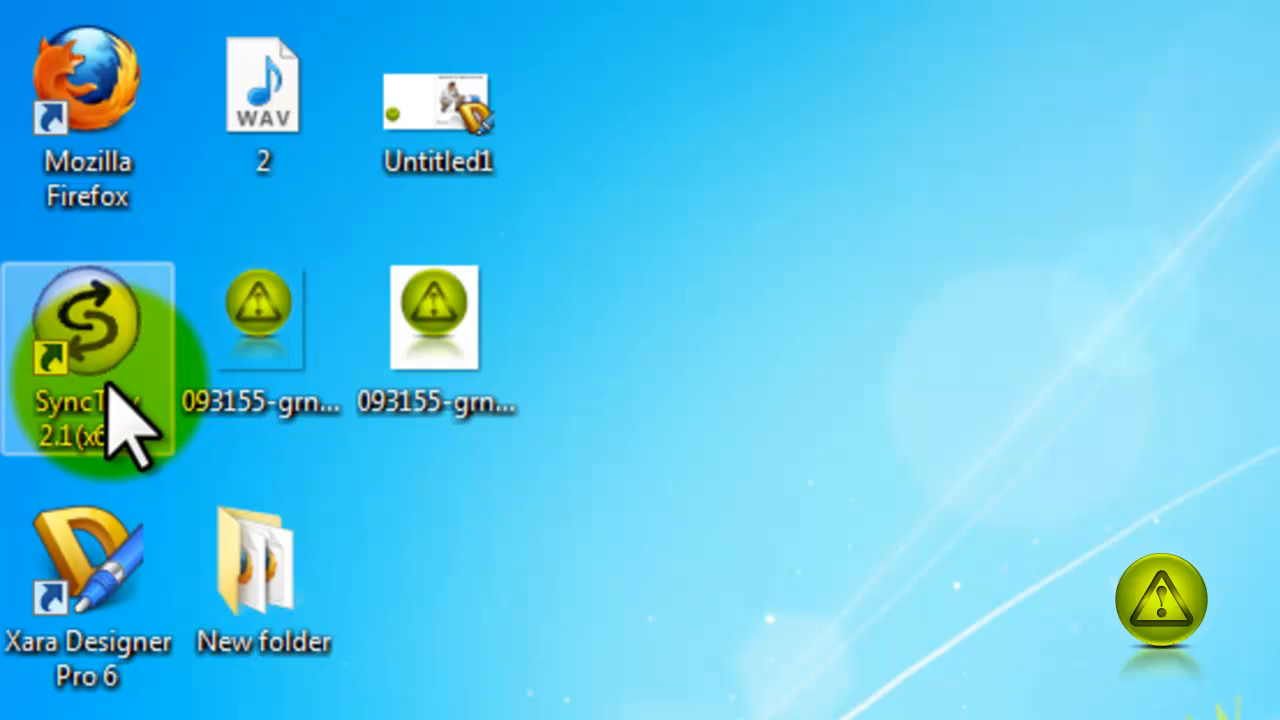
{"action": "mouse_move", "coordinate": [700, 640]}
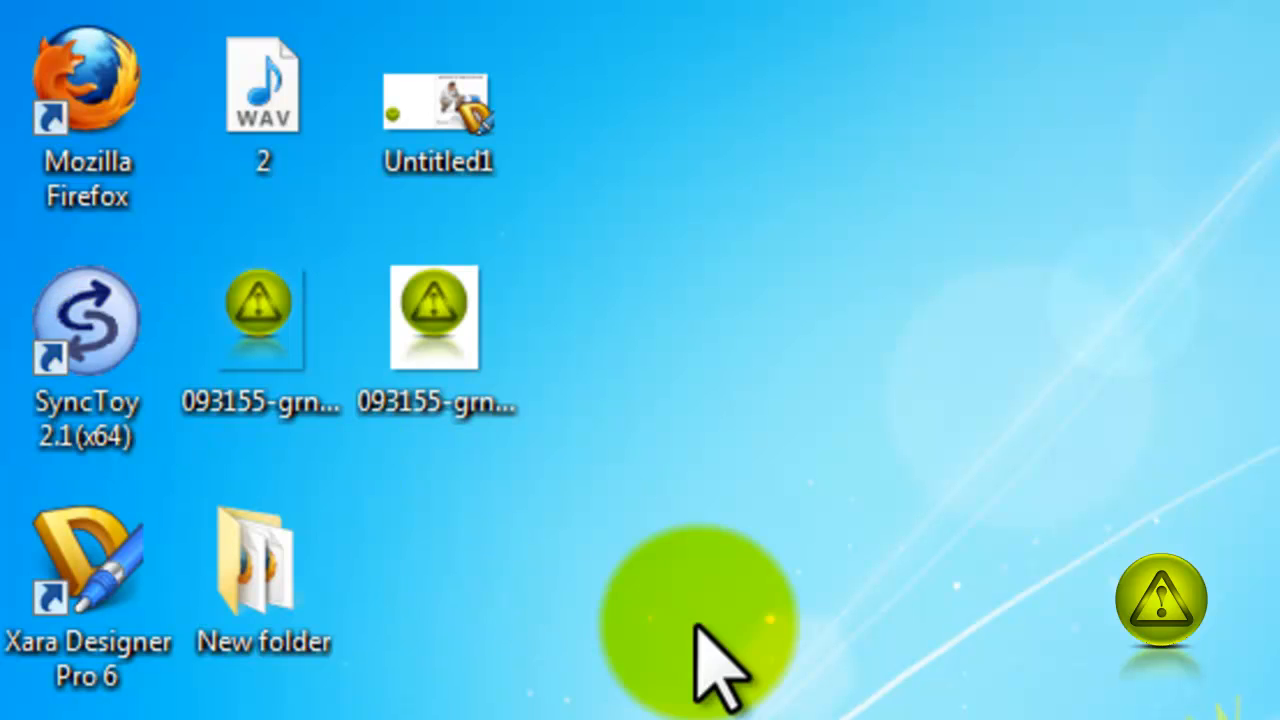